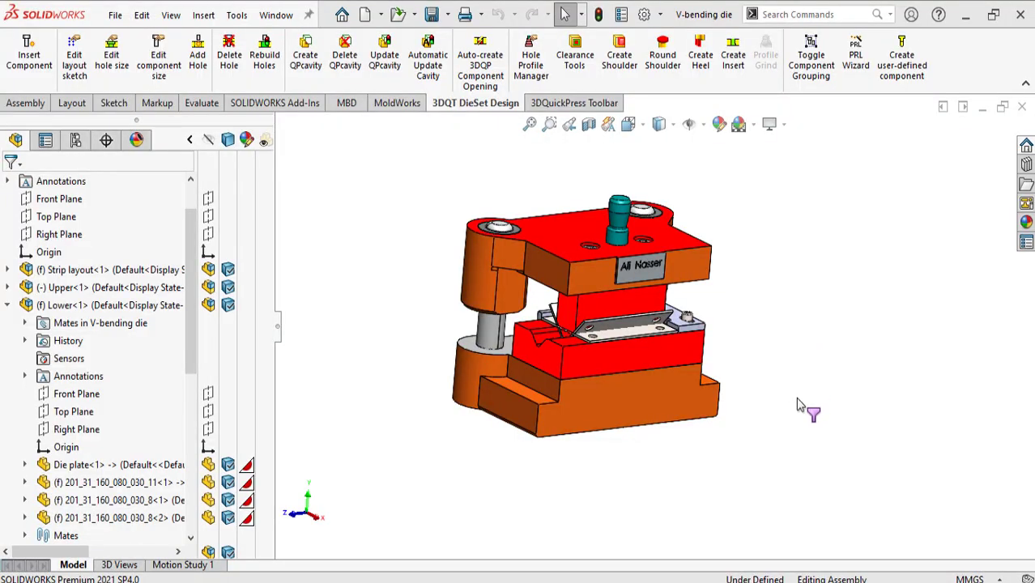
pyautogui.moveTo(781, 396)
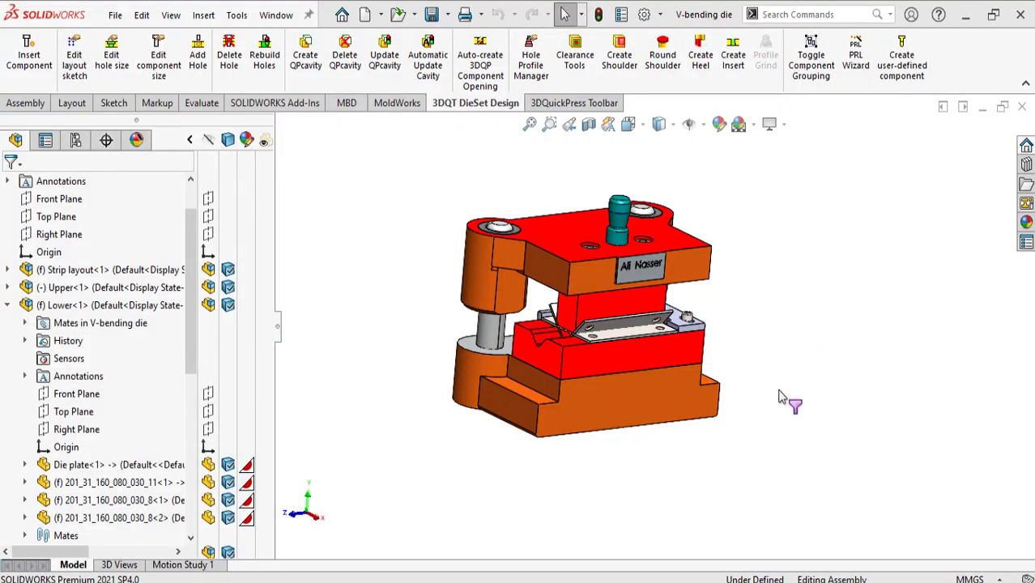
pyautogui.moveTo(797, 347)
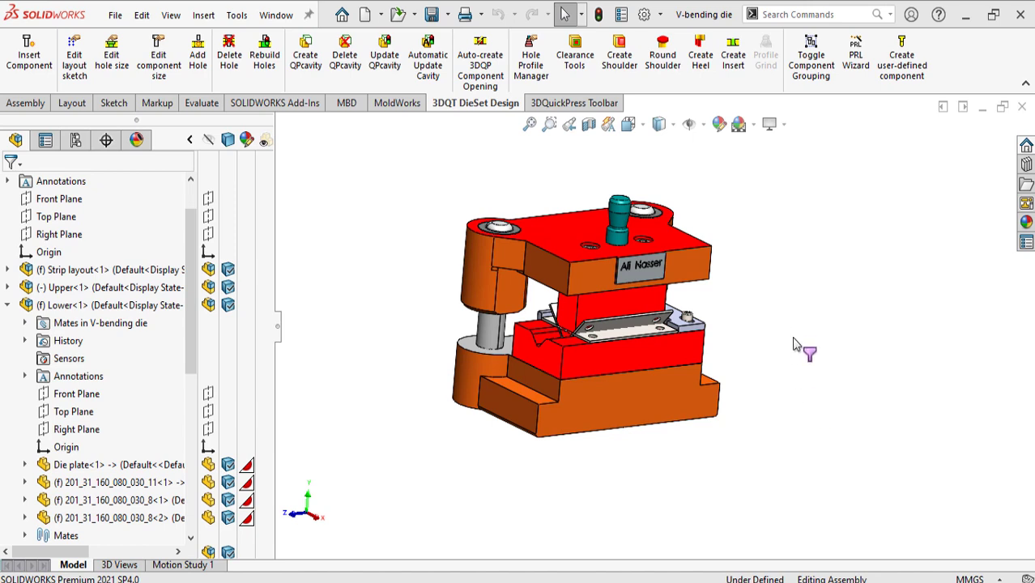
pyautogui.moveTo(776, 261)
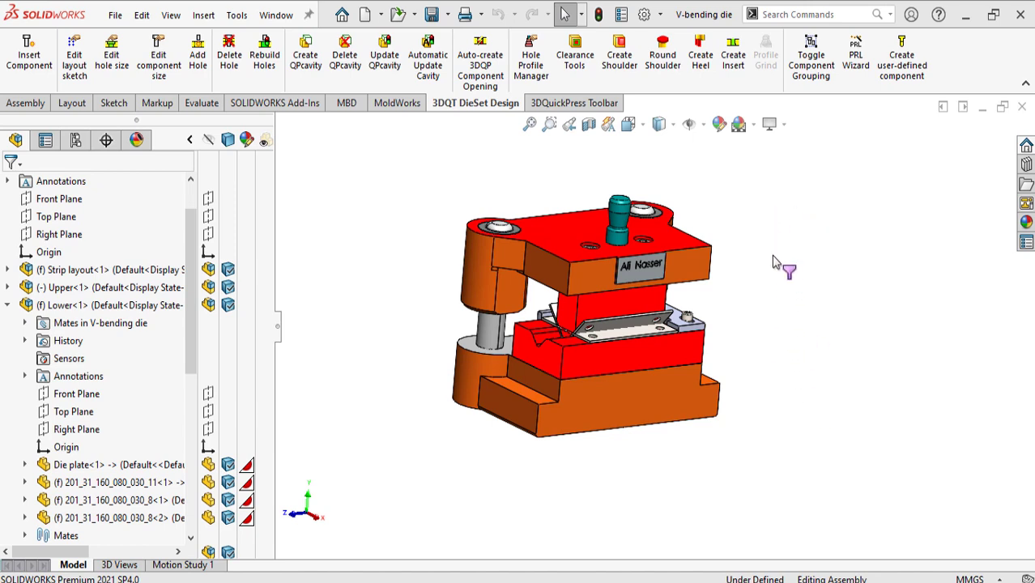
pyautogui.moveTo(755, 240)
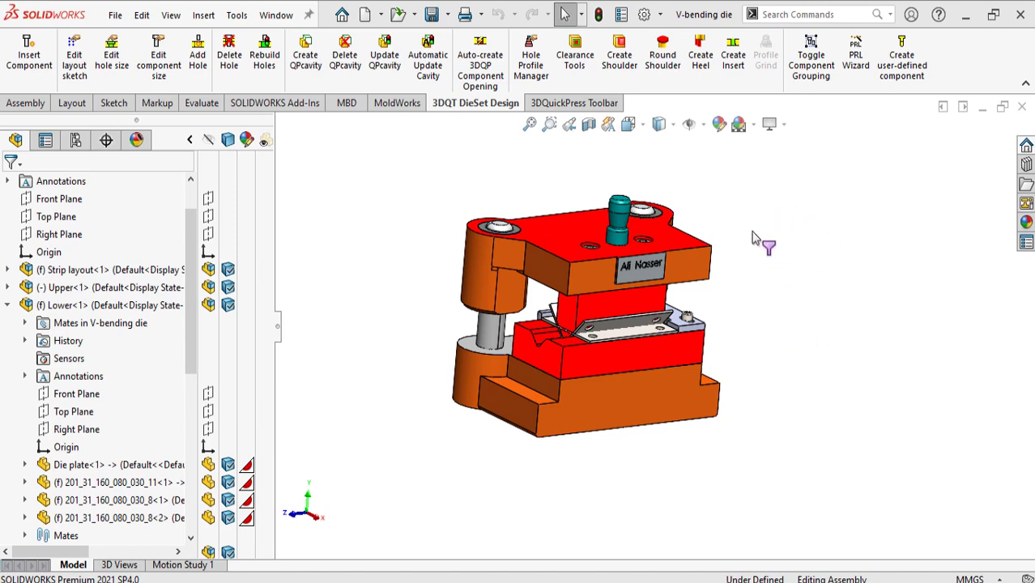
pyautogui.moveTo(760, 243)
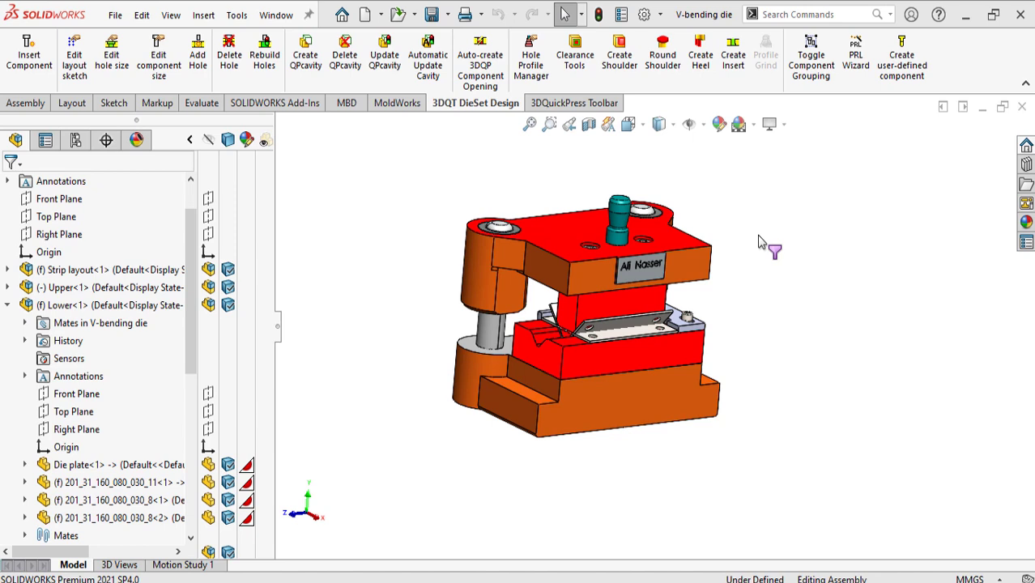
pyautogui.moveTo(768, 252)
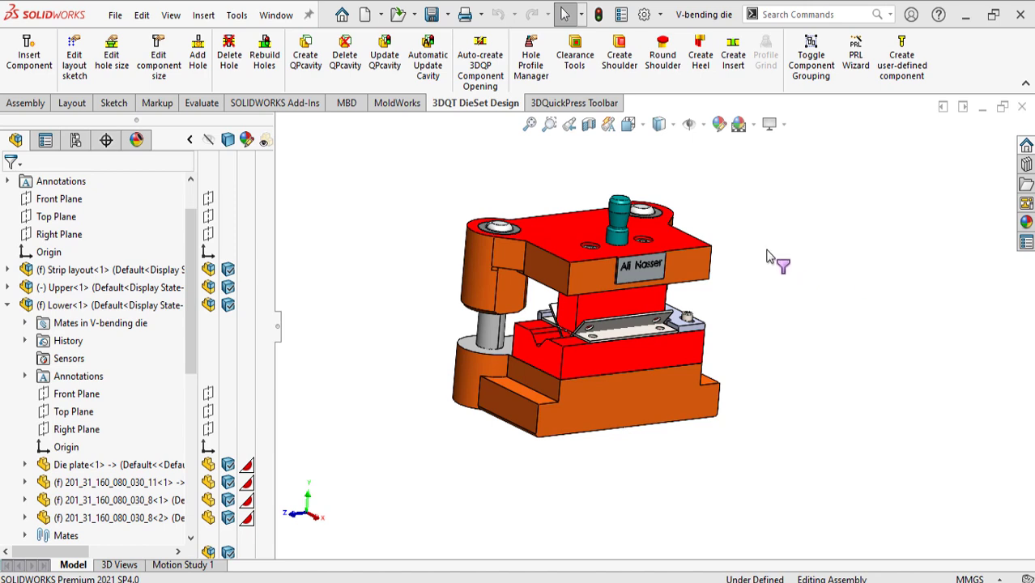
# Show the Selection Filter toolbar from the graphics-area context menu over the assembly
pyautogui.rightClick(770, 258)
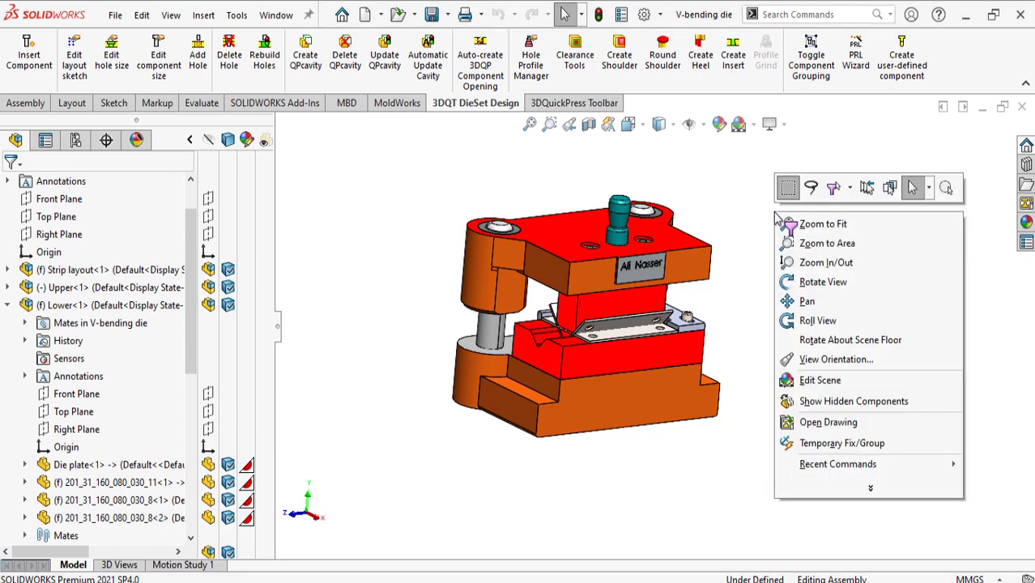
pyautogui.moveTo(835, 187)
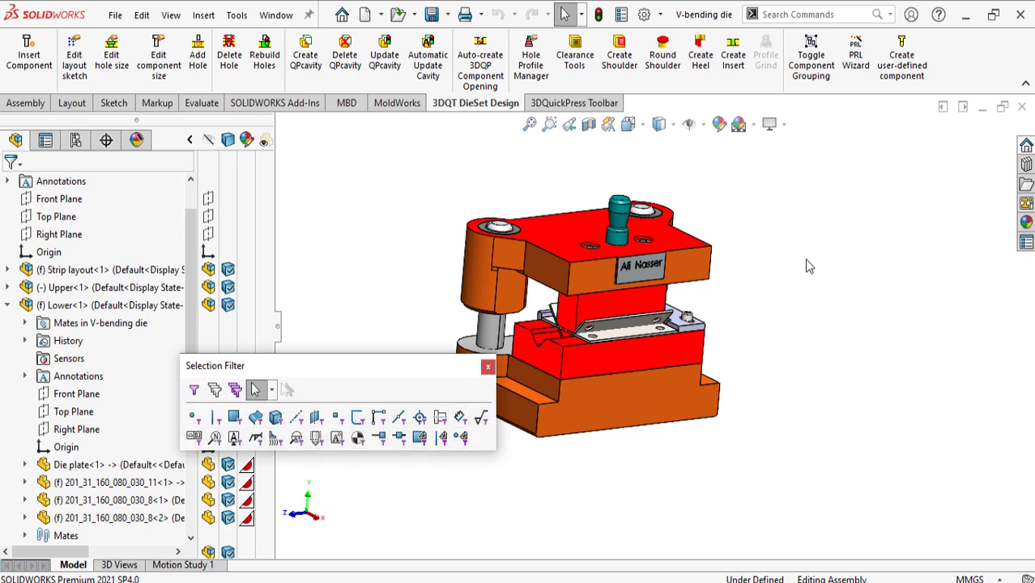
pyautogui.click(488, 366)
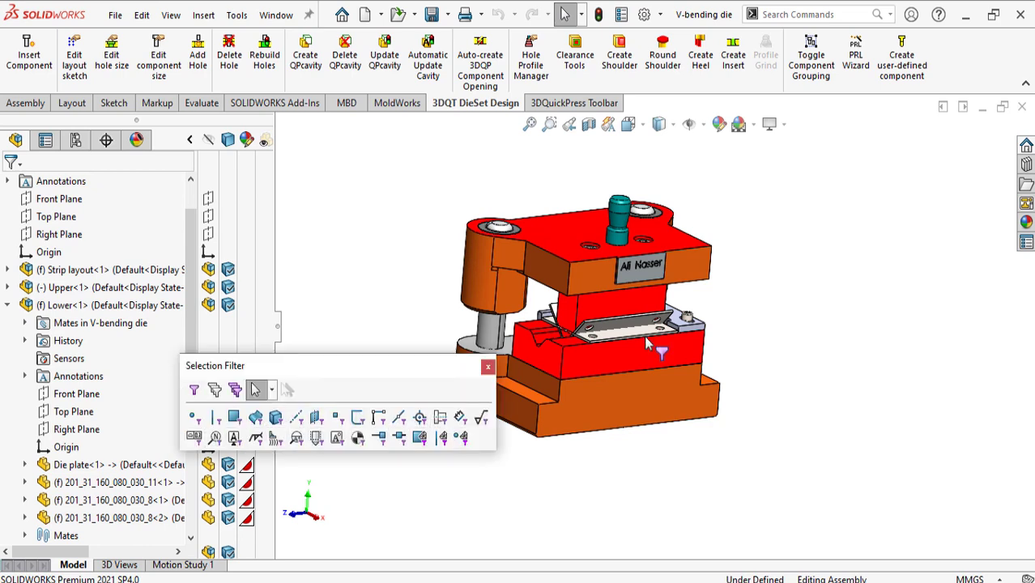
pyautogui.moveTo(768, 349)
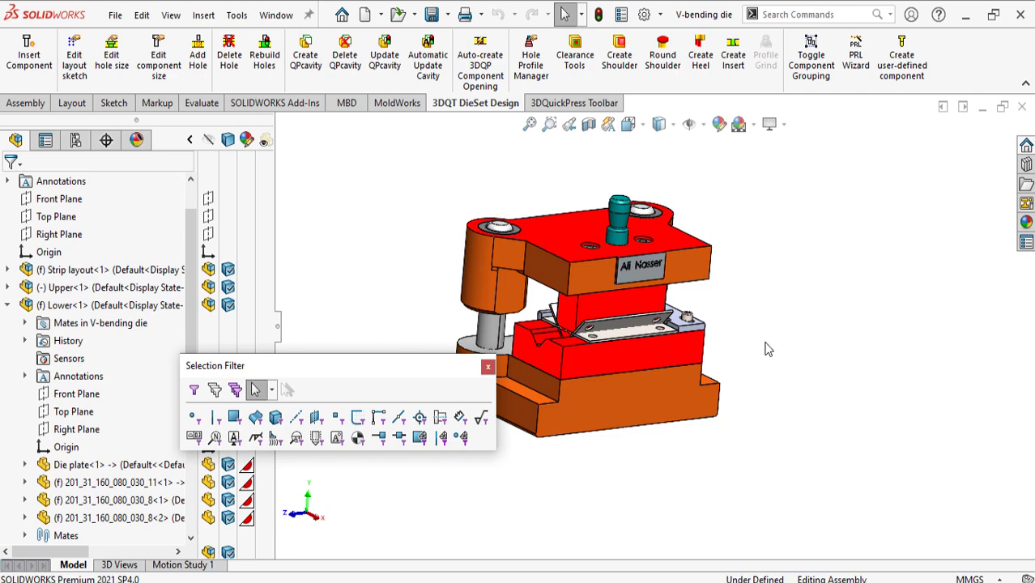
pyautogui.moveTo(745, 376)
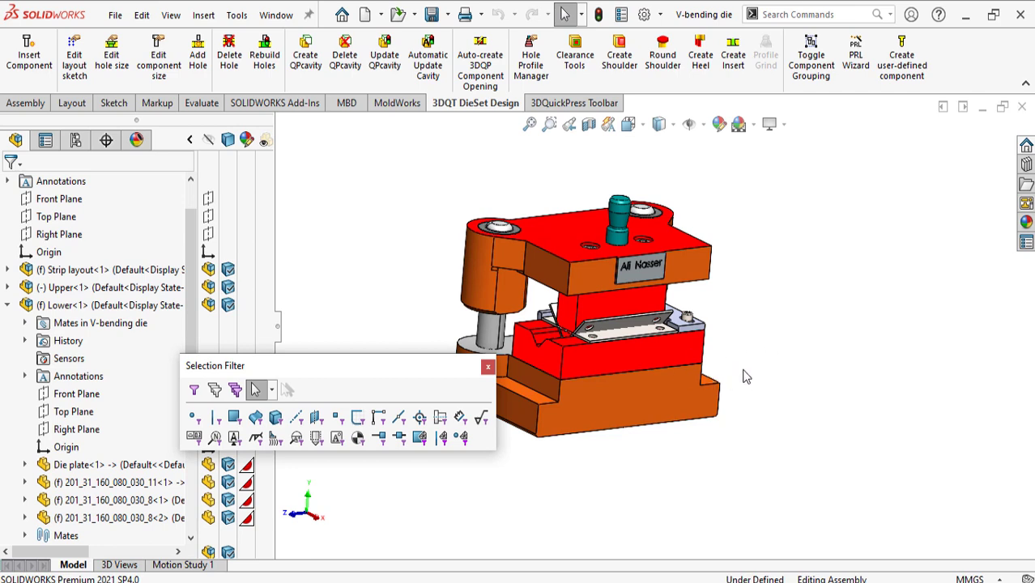
pyautogui.moveTo(797, 376)
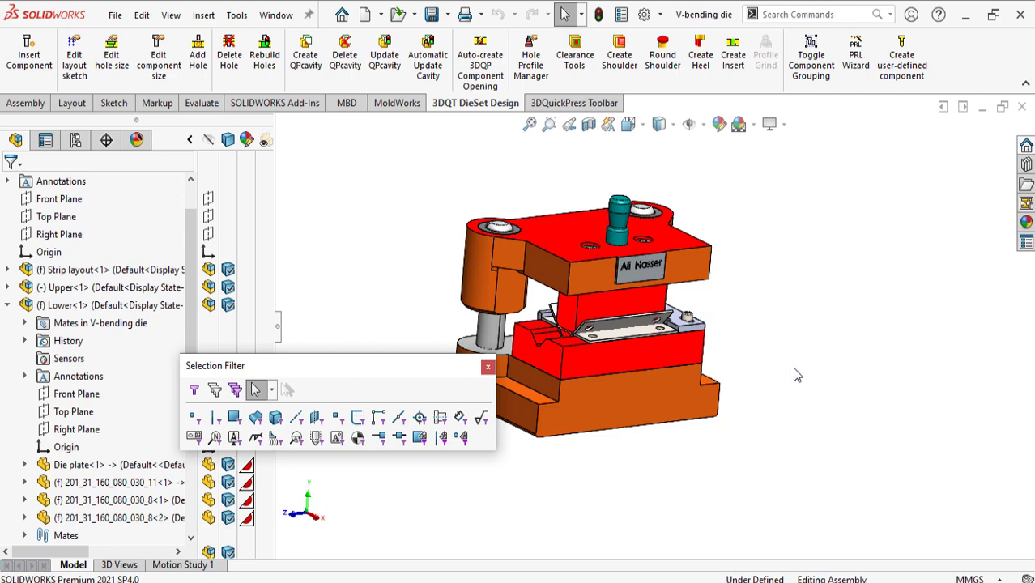
pyautogui.moveTo(749, 418)
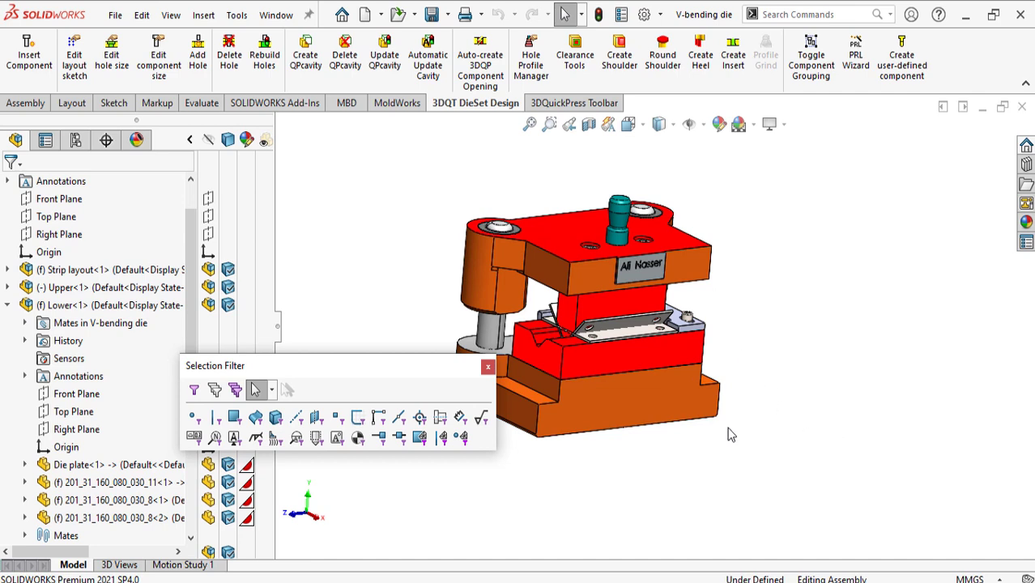
pyautogui.moveTo(768, 407)
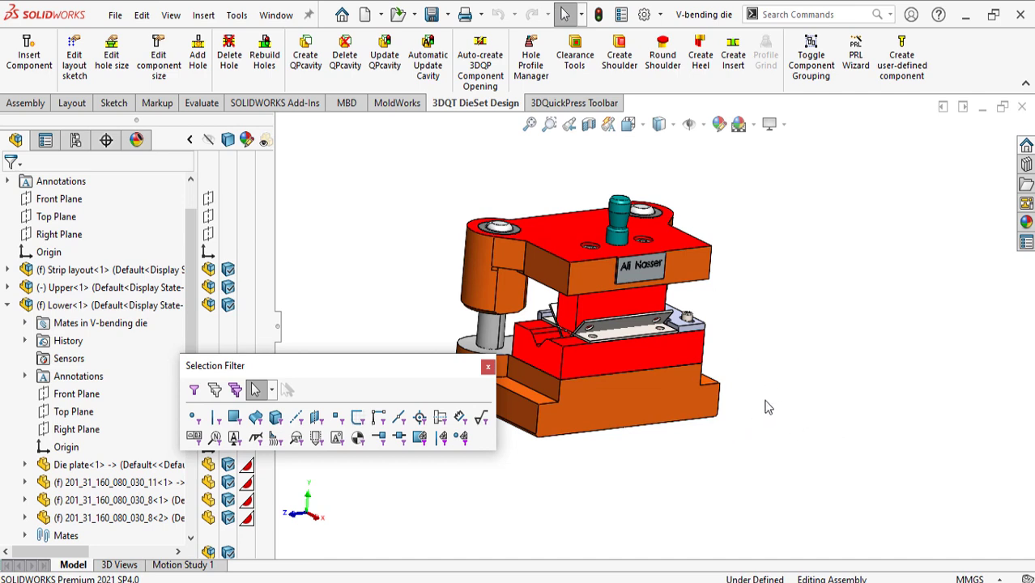